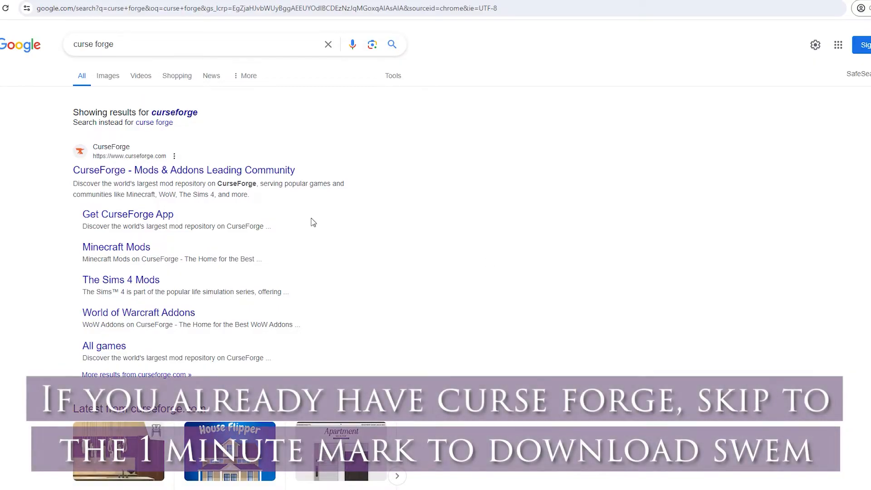
Step: Download the standalone CurseForge Windows installer from the CurseForge website
left_click(184, 170)
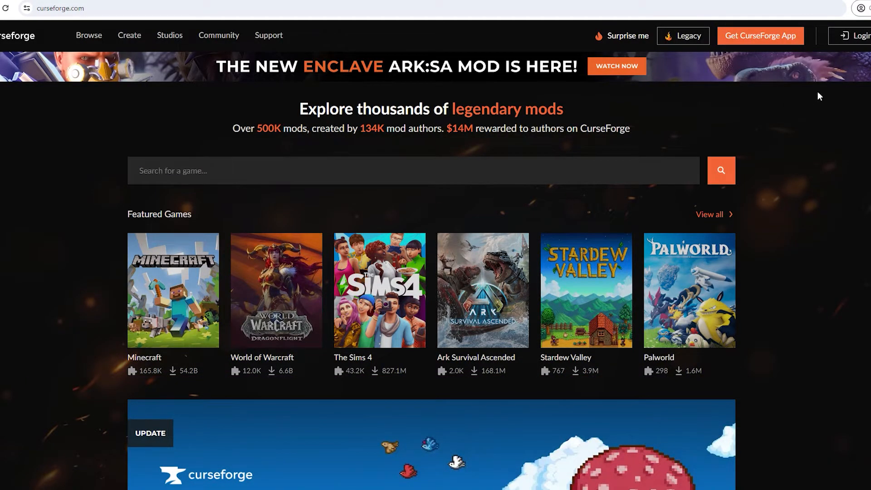
left_click(761, 35)
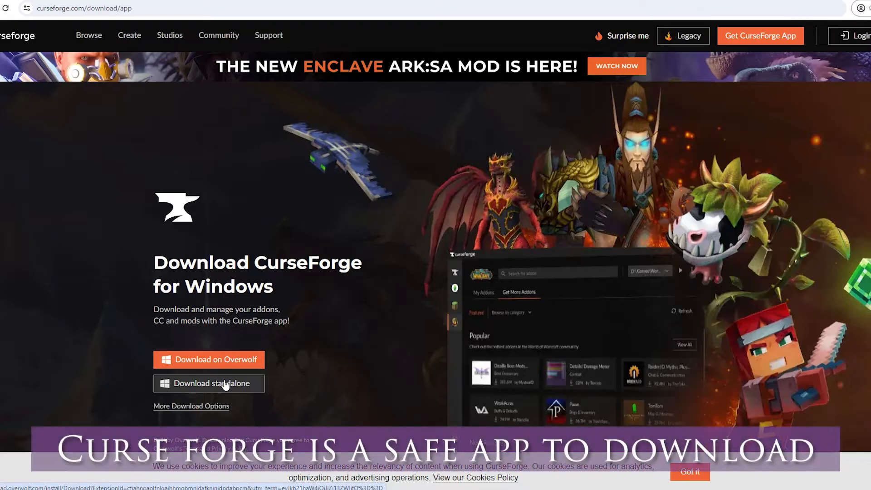
left_click(210, 383)
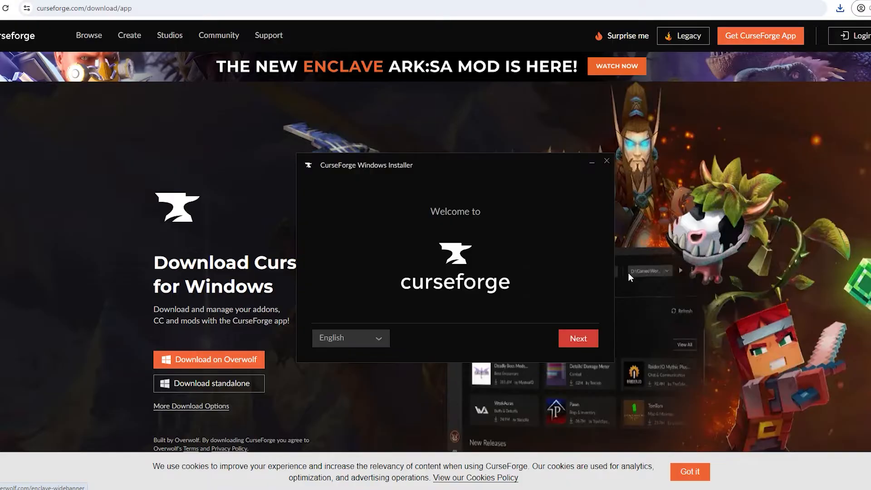
mouse_move(567, 341)
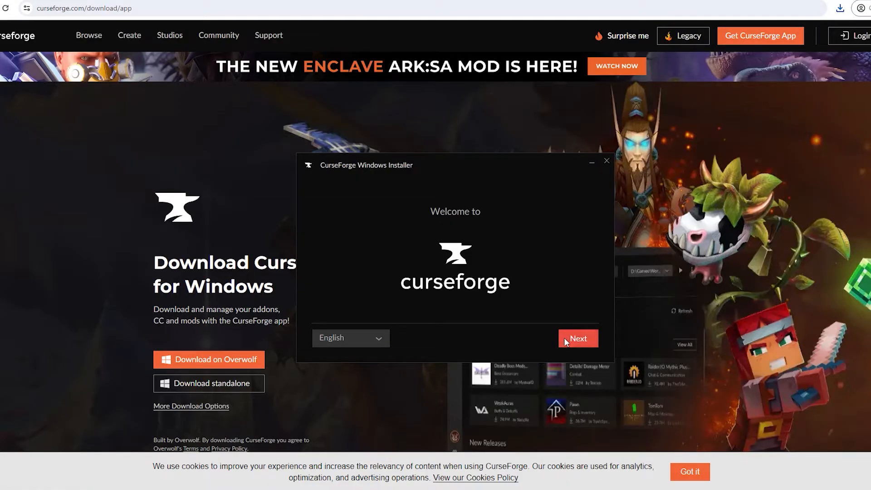
Step: Accept the terms of use and install CurseForge to the default folder
left_click(578, 338)
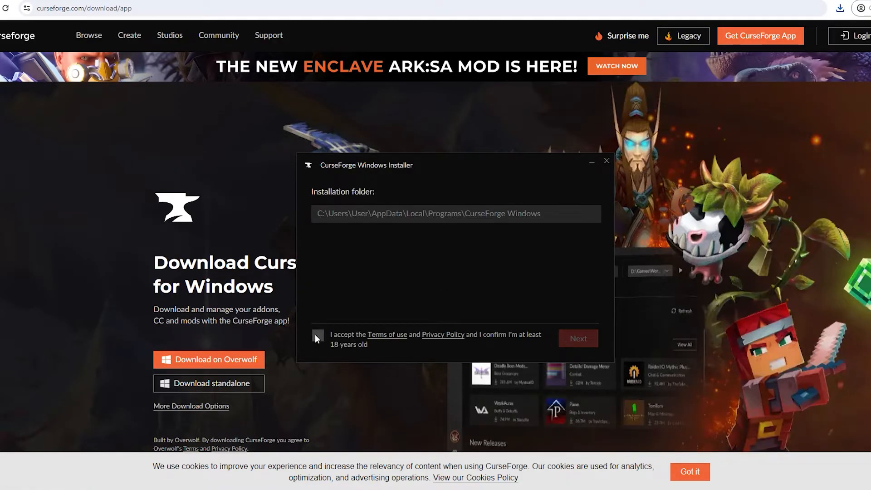
left_click(578, 338)
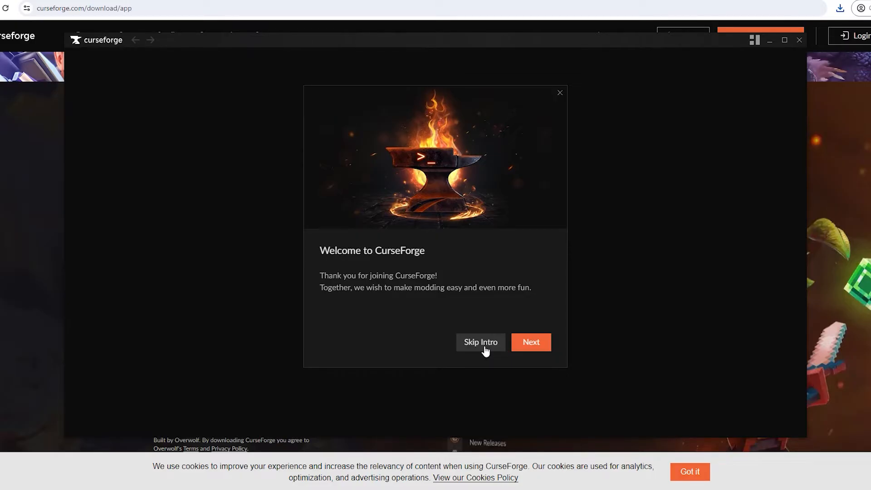
Step: Skip the CurseForge intro and choose Minecraft under Choose a Game
left_click(481, 342)
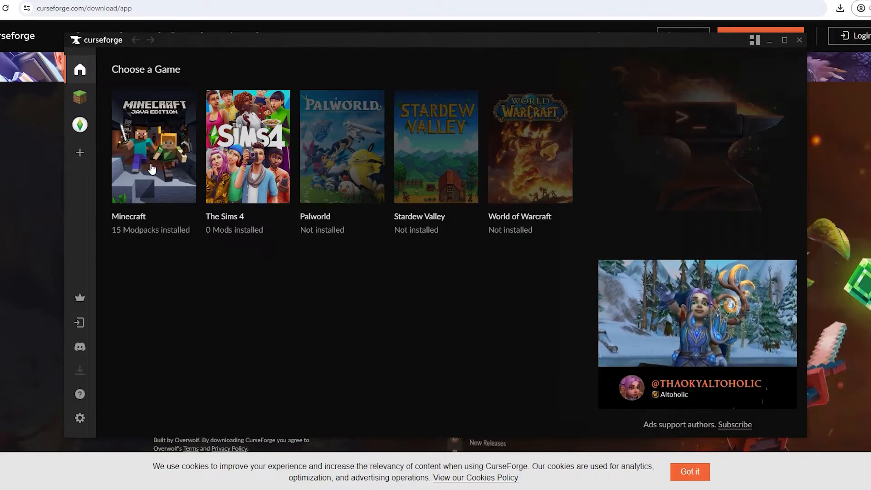
left_click(153, 147)
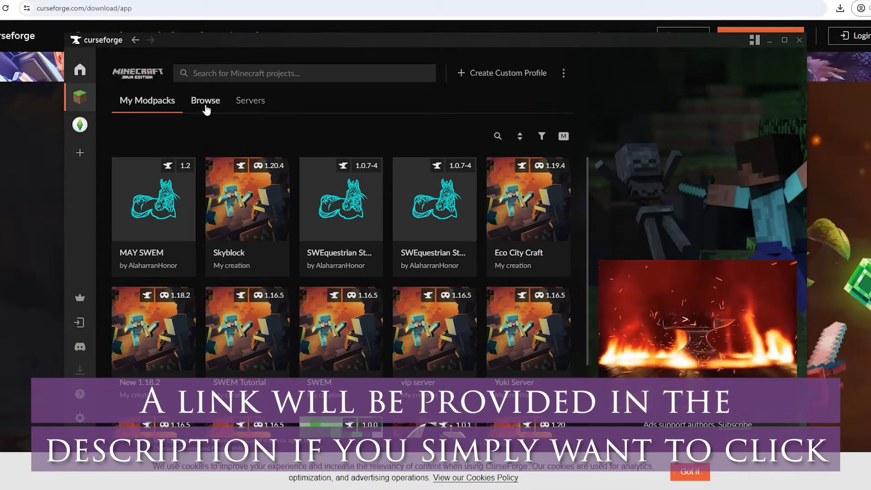
Step: Search Browse modpacks for 'AlaharranHonor'
left_click(206, 100)
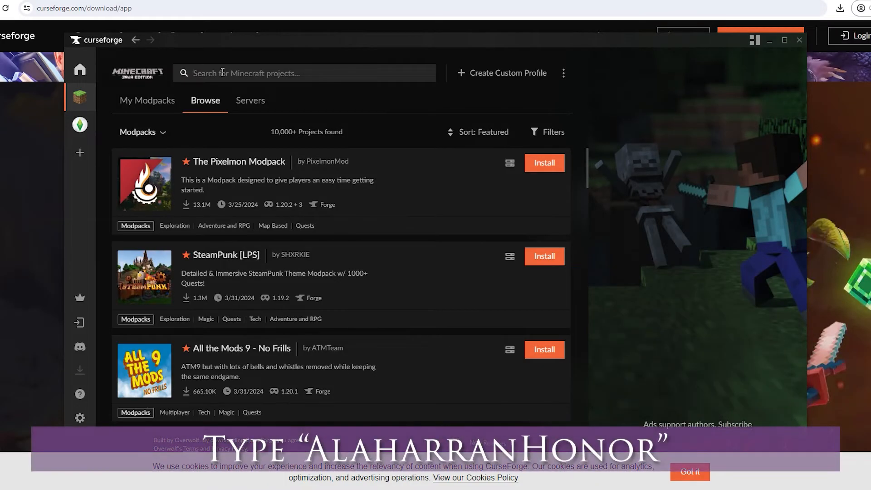
type("a")
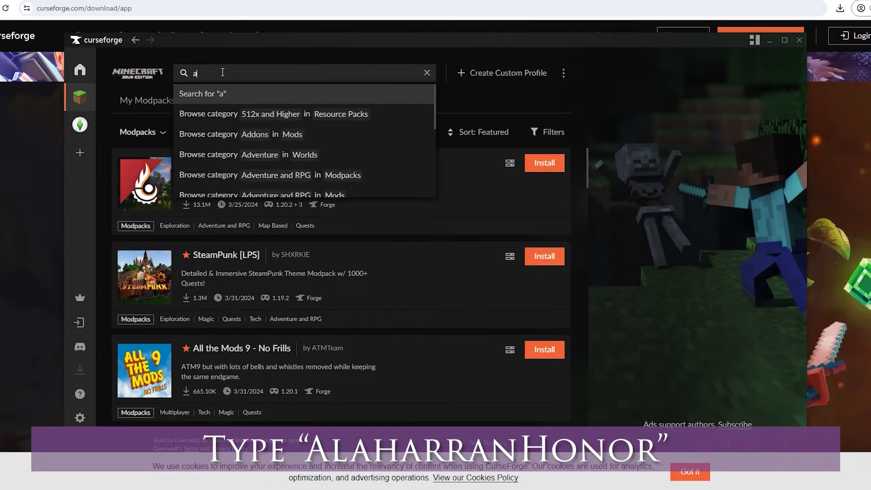
type("laharr")
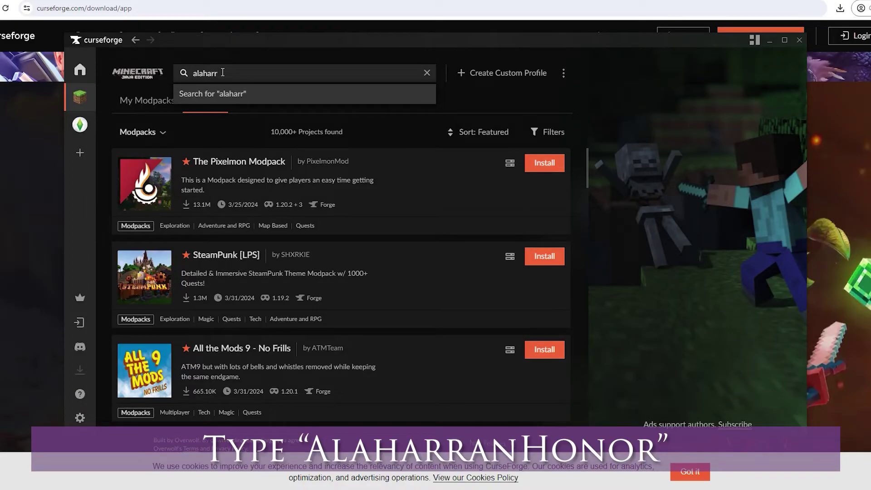
type("anh")
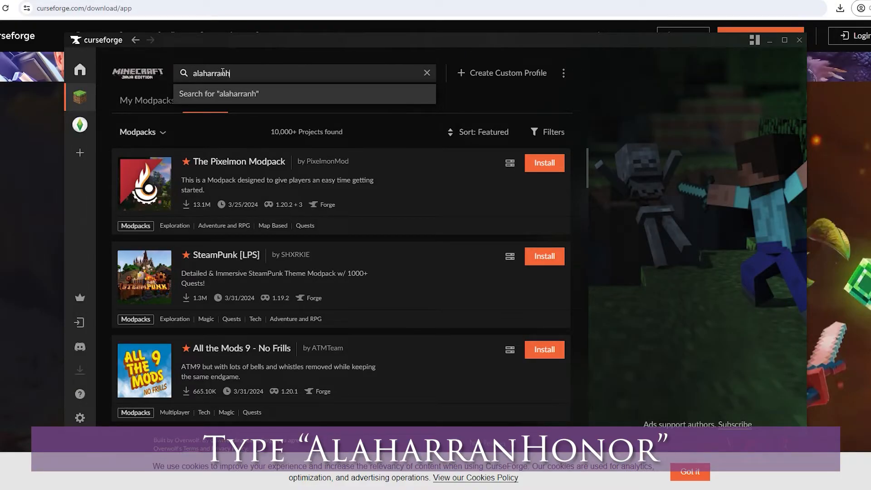
type("onor")
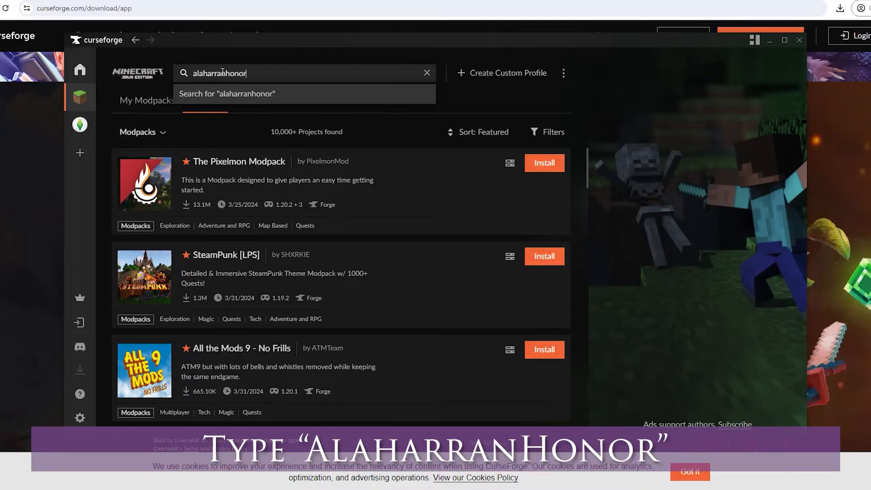
key("Enter")
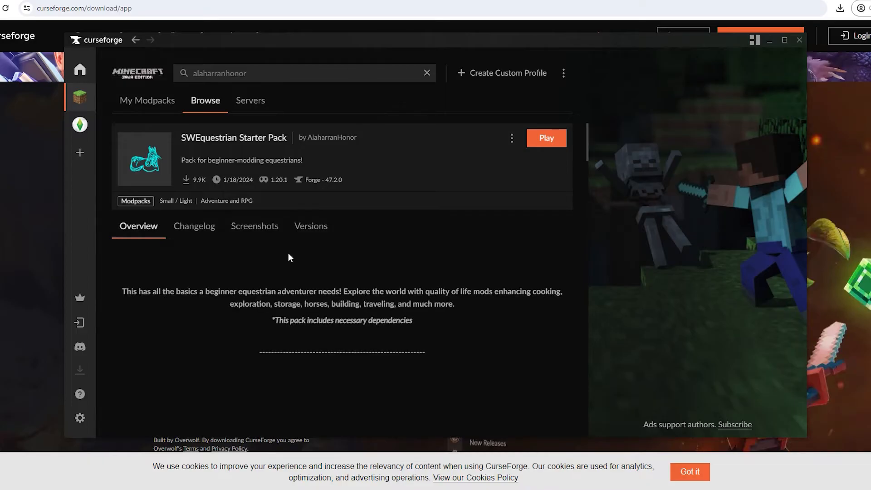
Step: Install the [1.18.2] SWEquestrian Starter Pack-1.1.zip release from the Versions tab
left_click(195, 226)
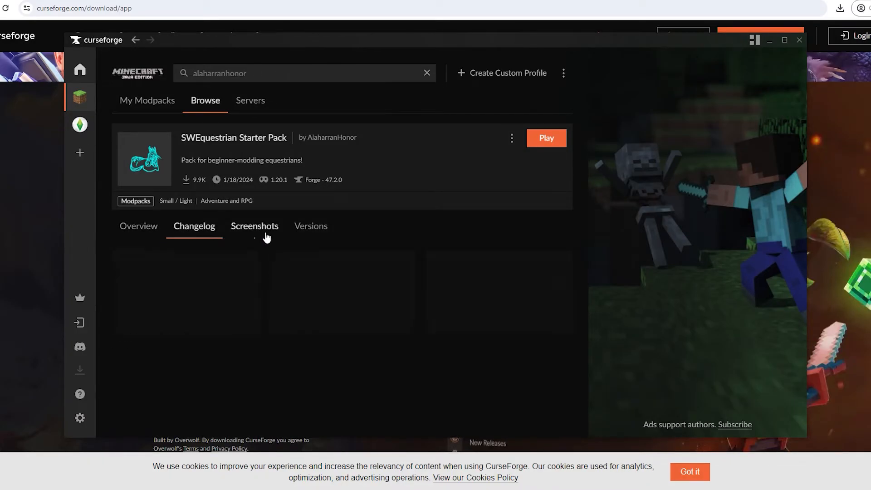
left_click(311, 226)
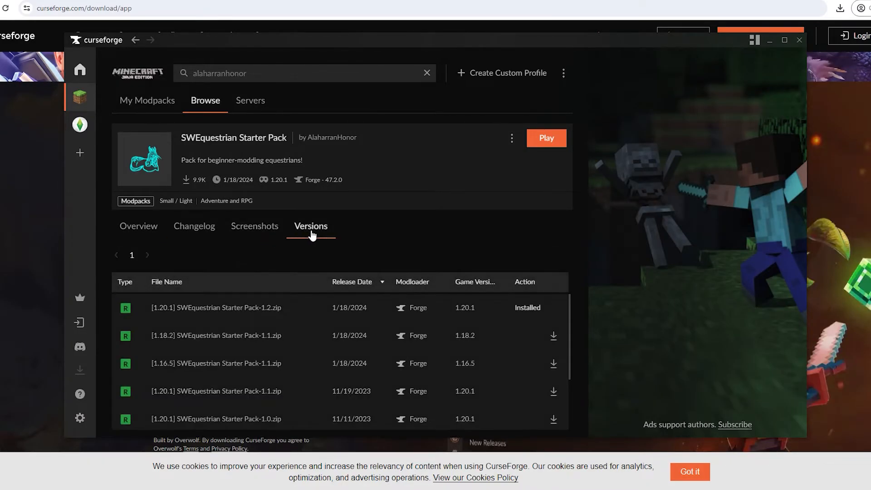
mouse_move(527, 228)
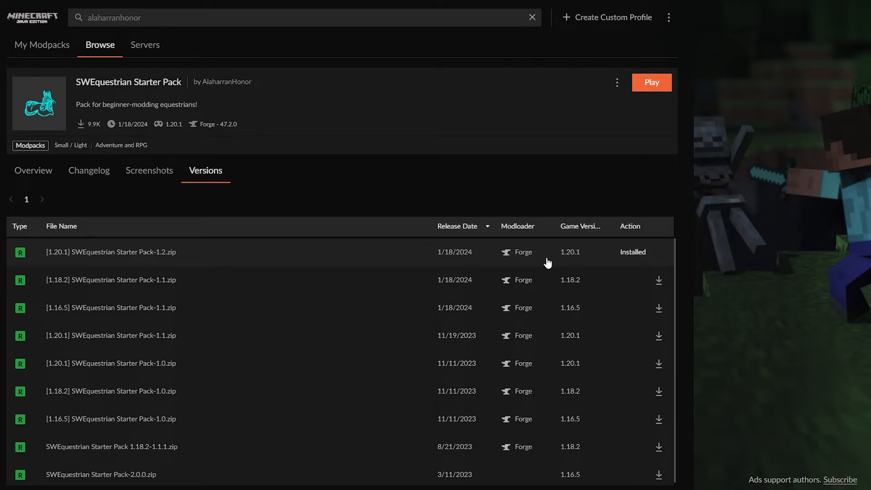
mouse_move(570, 291)
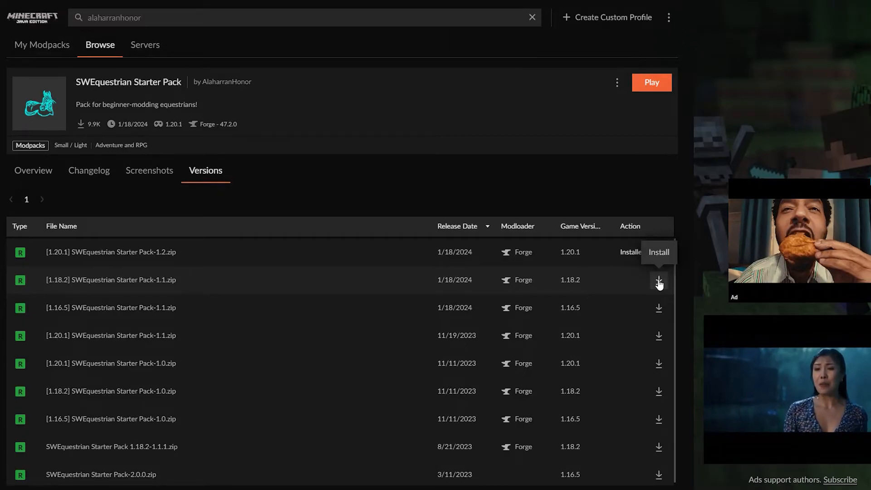
left_click(659, 282)
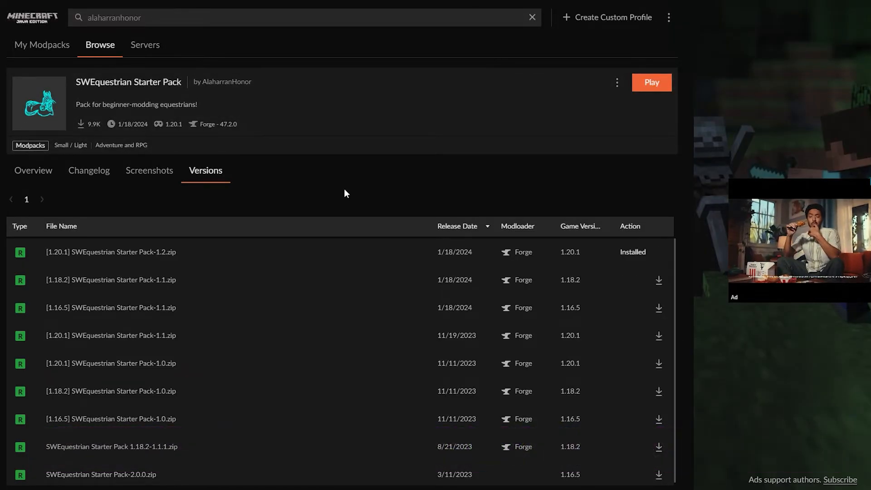
left_click(42, 45)
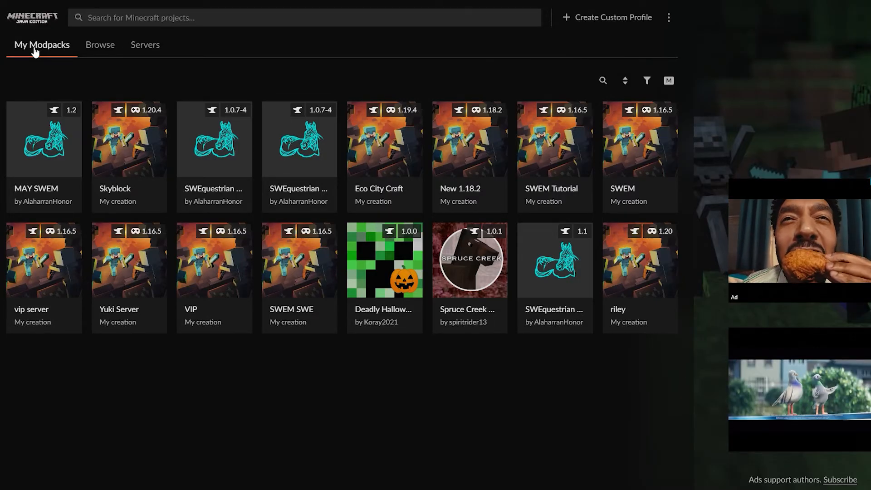
mouse_move(218, 150)
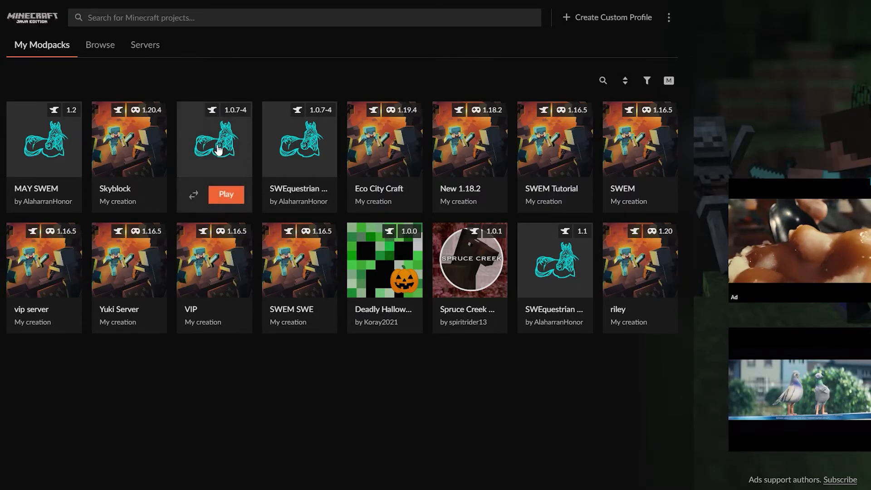
Step: Launch the SWEquestrian 1.0.7-4 modpack with Play from My Modpacks
left_click(226, 193)
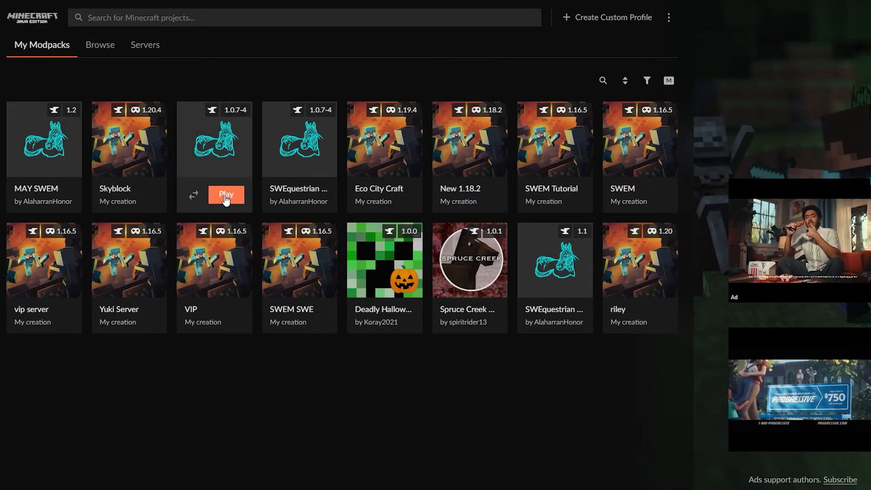
left_click(225, 194)
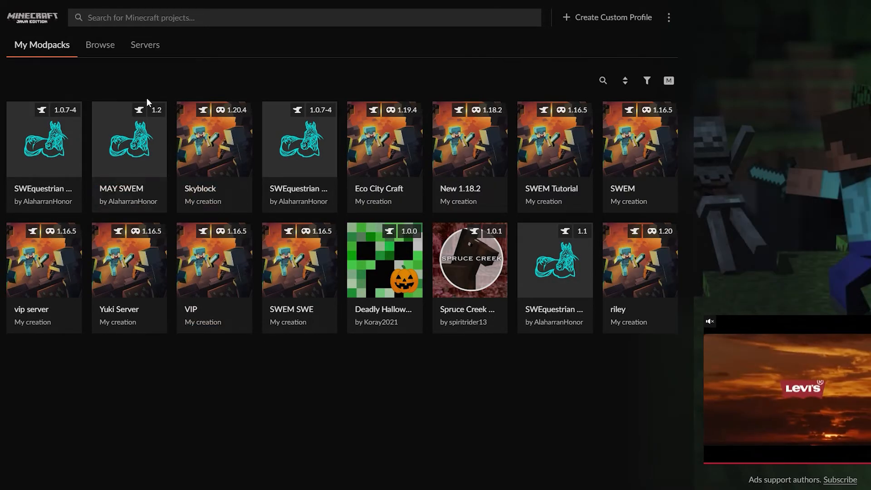
left_click(100, 45)
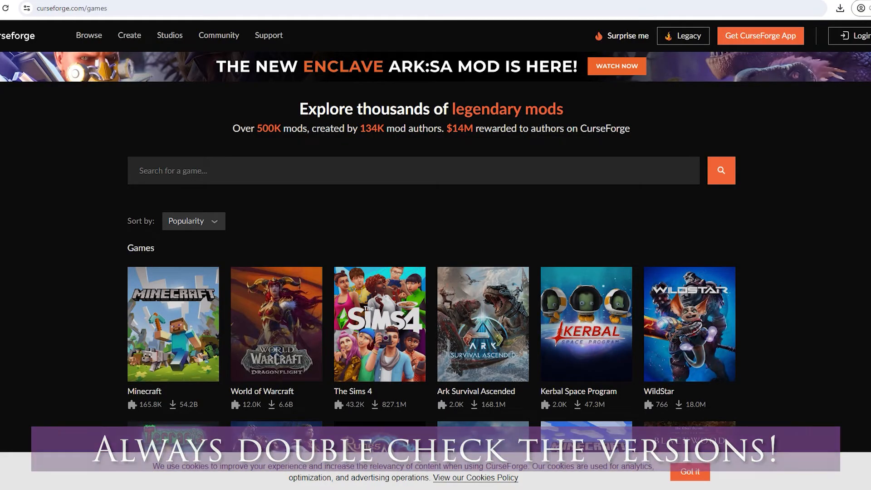
mouse_move(169, 323)
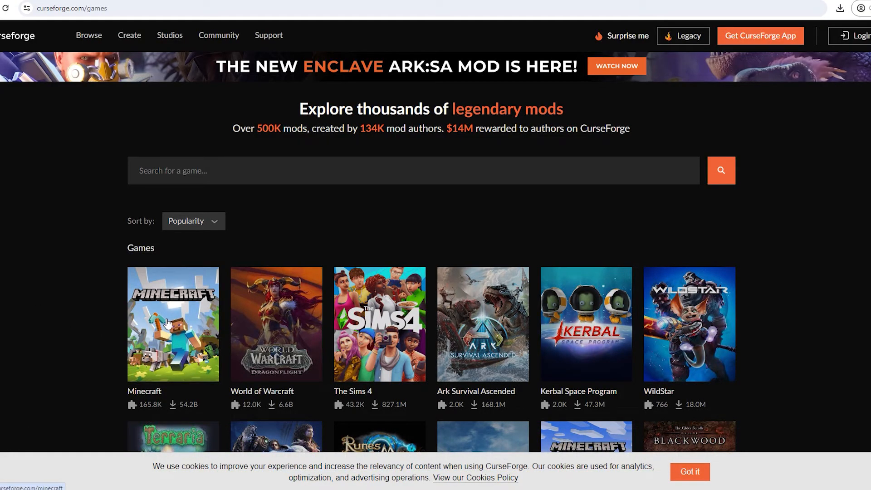
Step: Search Minecraft mods for 'tre' and open Tre's Tack Shop - A SWEM Add on
left_click(173, 325)
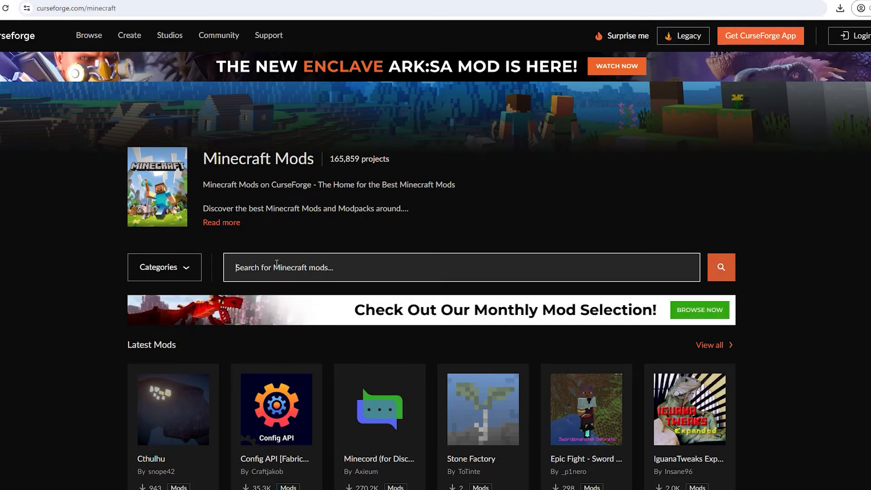
type("tre's")
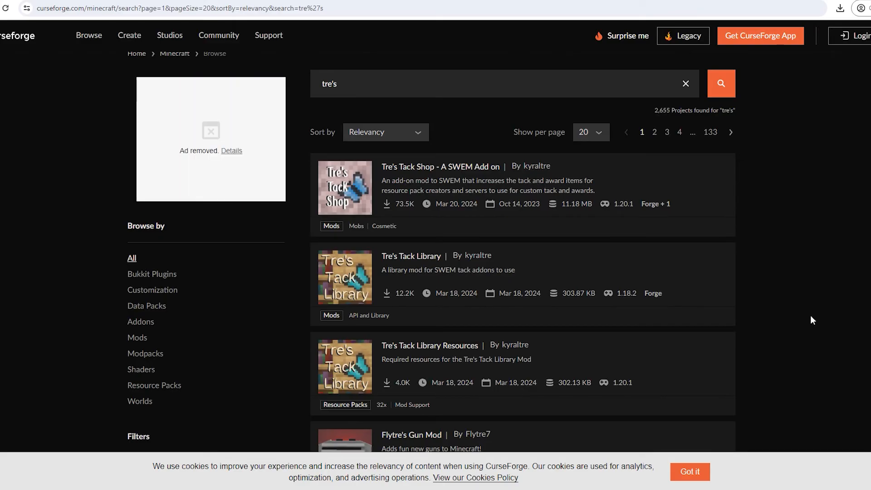
mouse_move(778, 230)
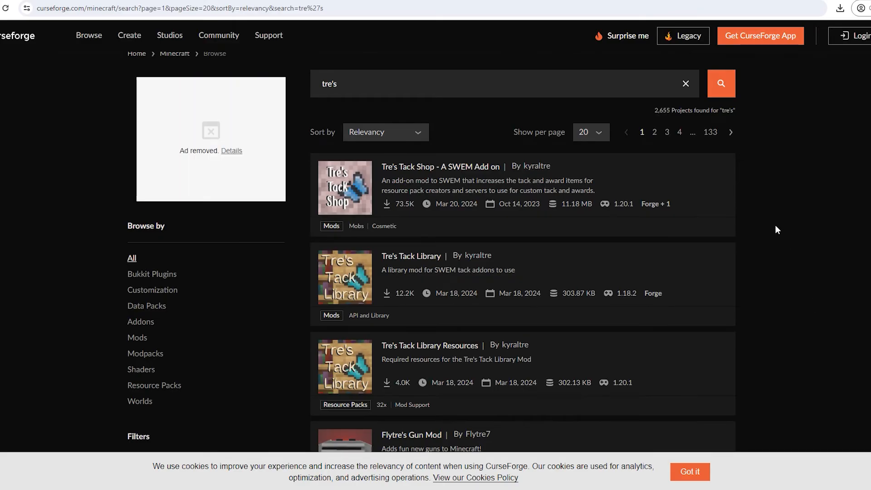
left_click(440, 166)
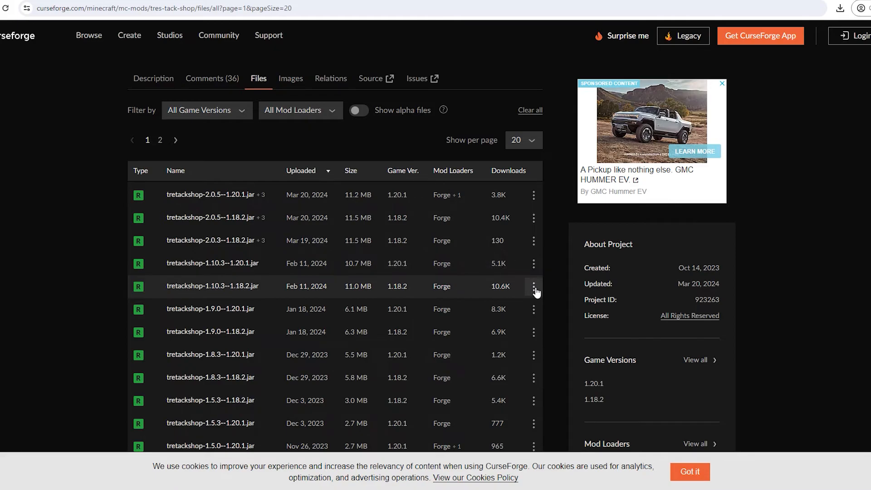
Step: Save tretackshop-1.10.3--1.18.2.jar from the Files tab into Downloads
left_click(534, 286)
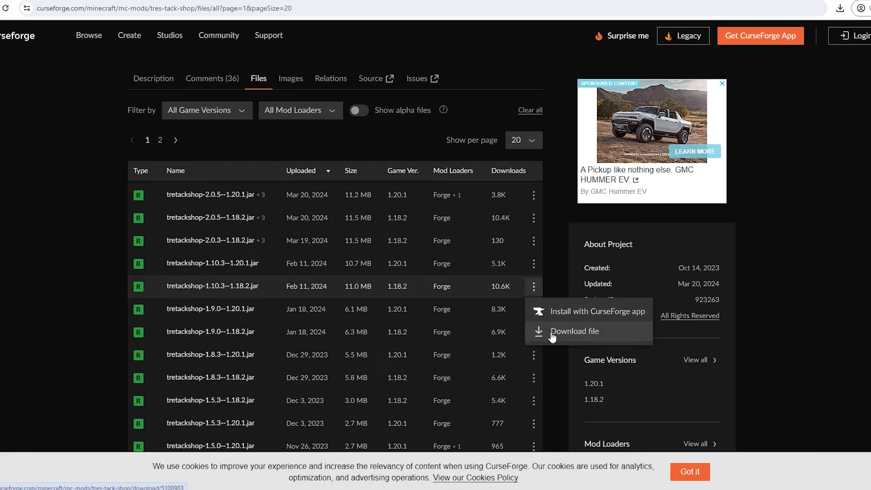
left_click(575, 332)
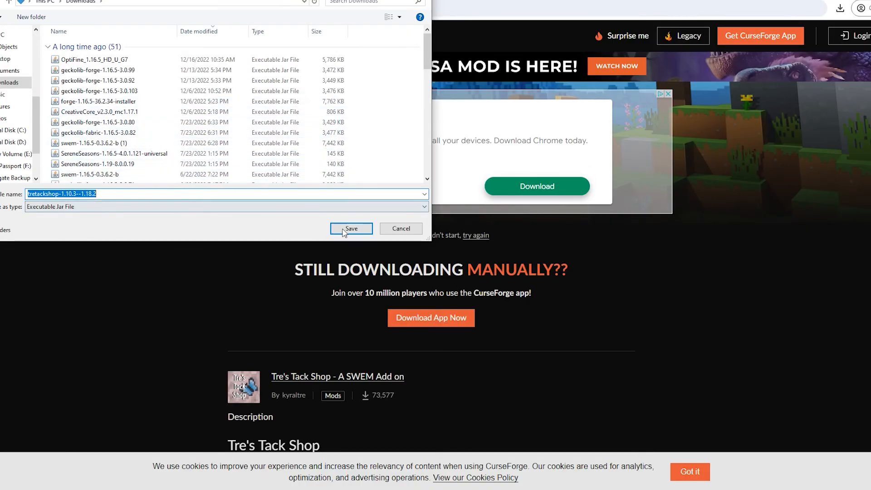
left_click(351, 228)
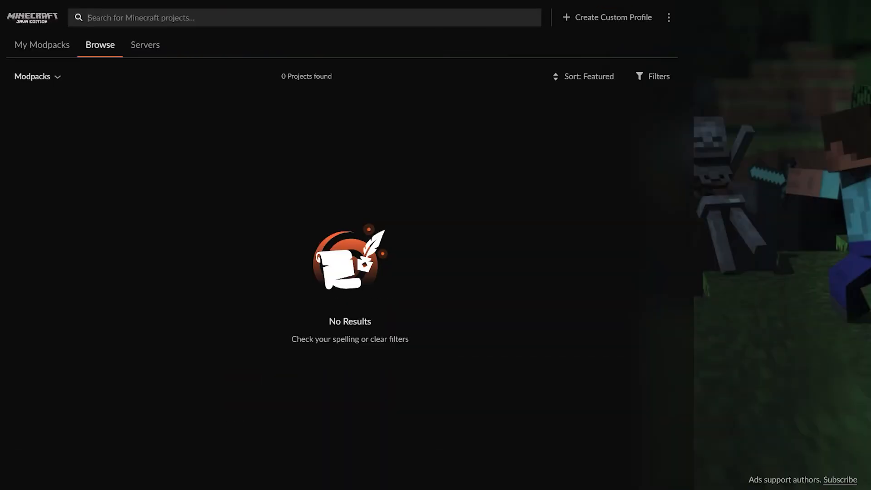
Step: Open the SWEquestrian card's folder via right-click Open Folder in My Modpacks
left_click(41, 44)
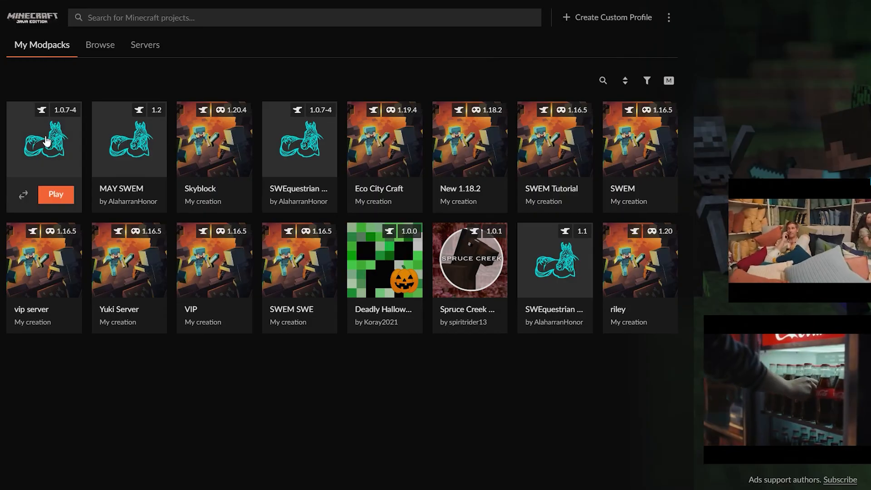
right_click(45, 140)
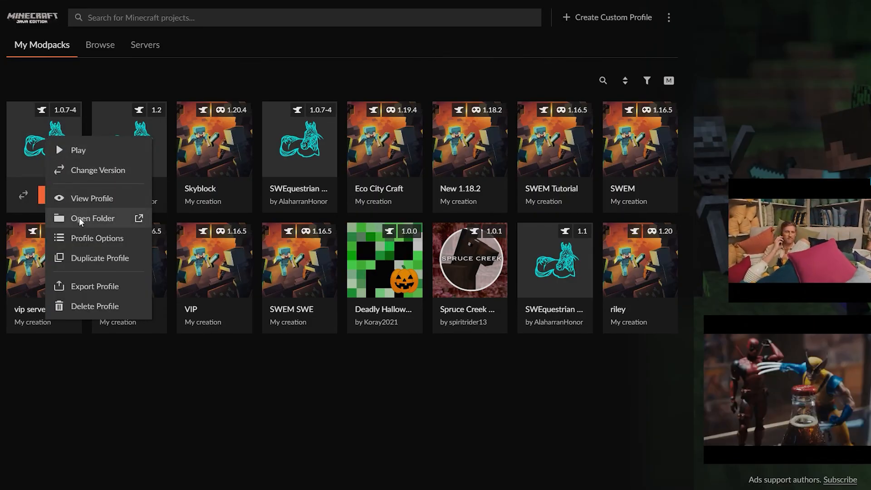
left_click(92, 218)
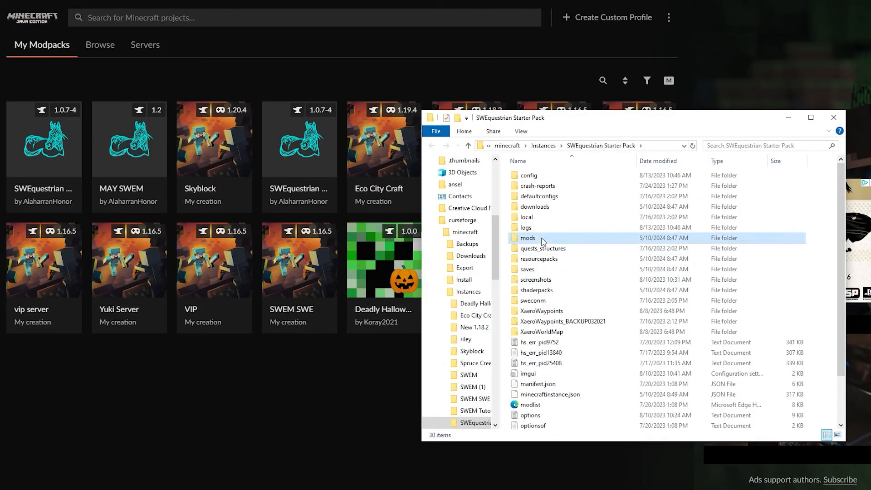
Step: Place the tretackshop 1.18.2 jar in the mods folder and close Explorer
double_click(528, 237)
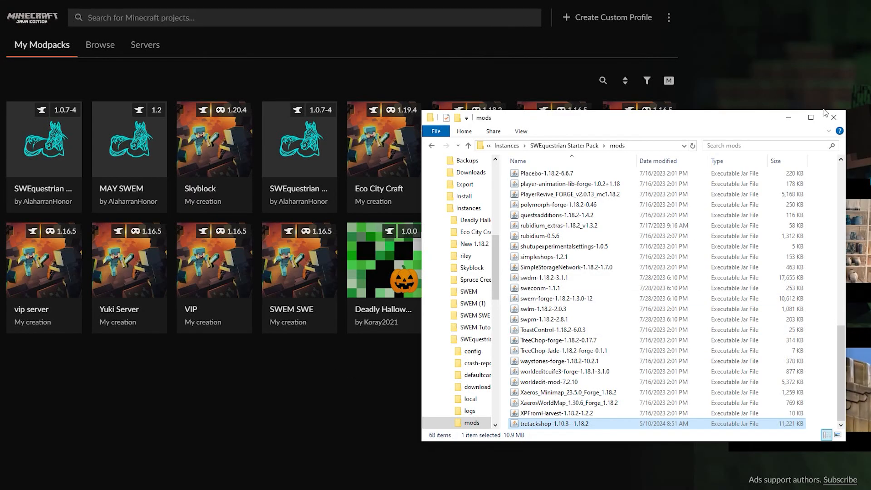
left_click(833, 117)
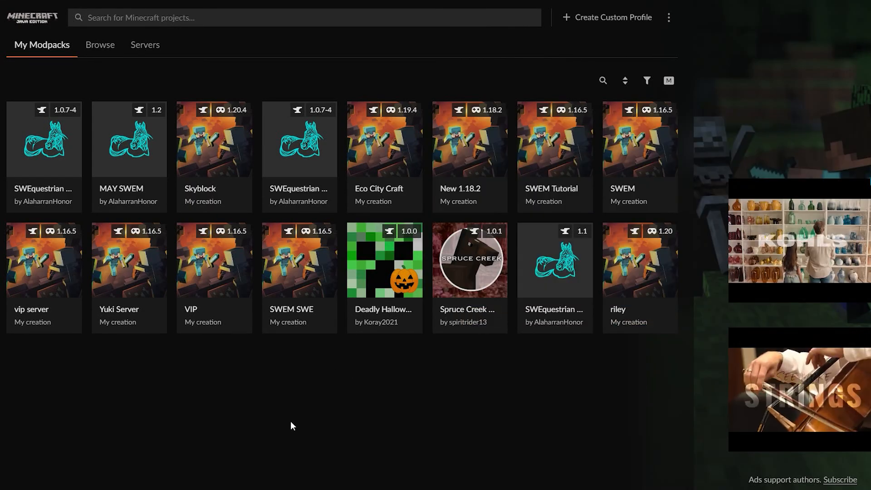